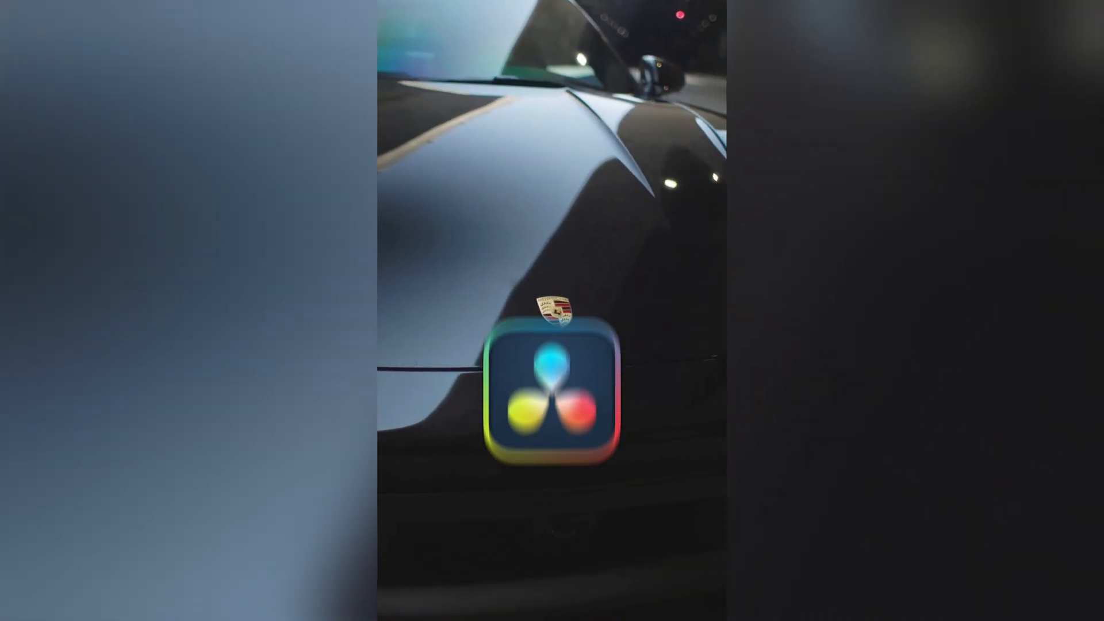
- Duplicate Clip 4.mp4 from Video 1 onto Video 2 so two copies are stacked
{"action": "left_click", "coordinate": [552, 394]}
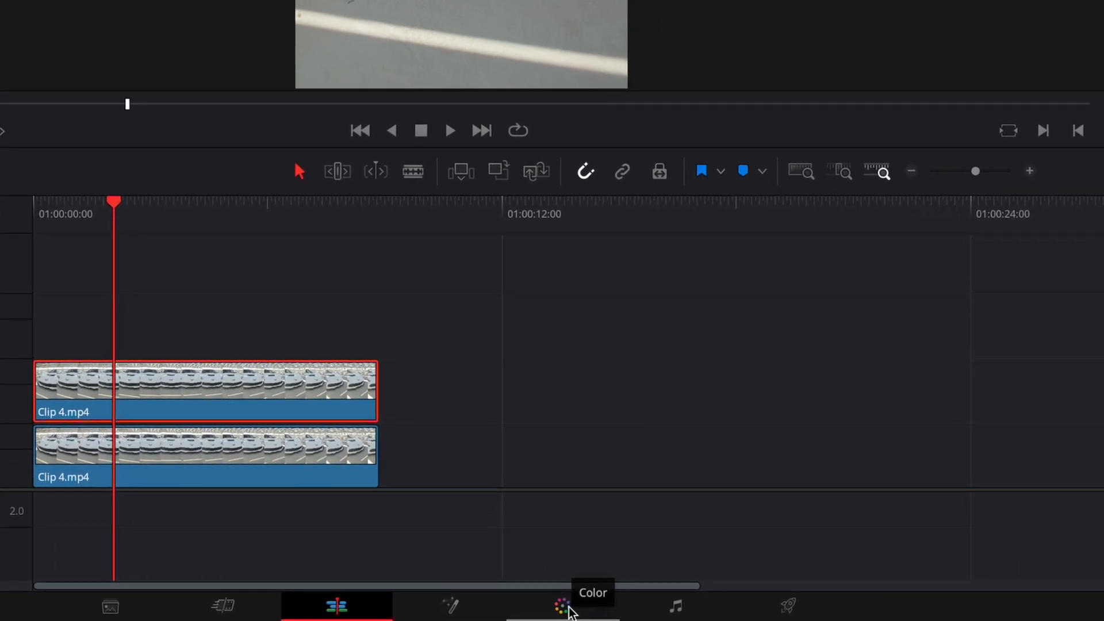
- On the Color page, draw a Pen power window around the car logo and track it forward
{"action": "left_click", "coordinate": [560, 605]}
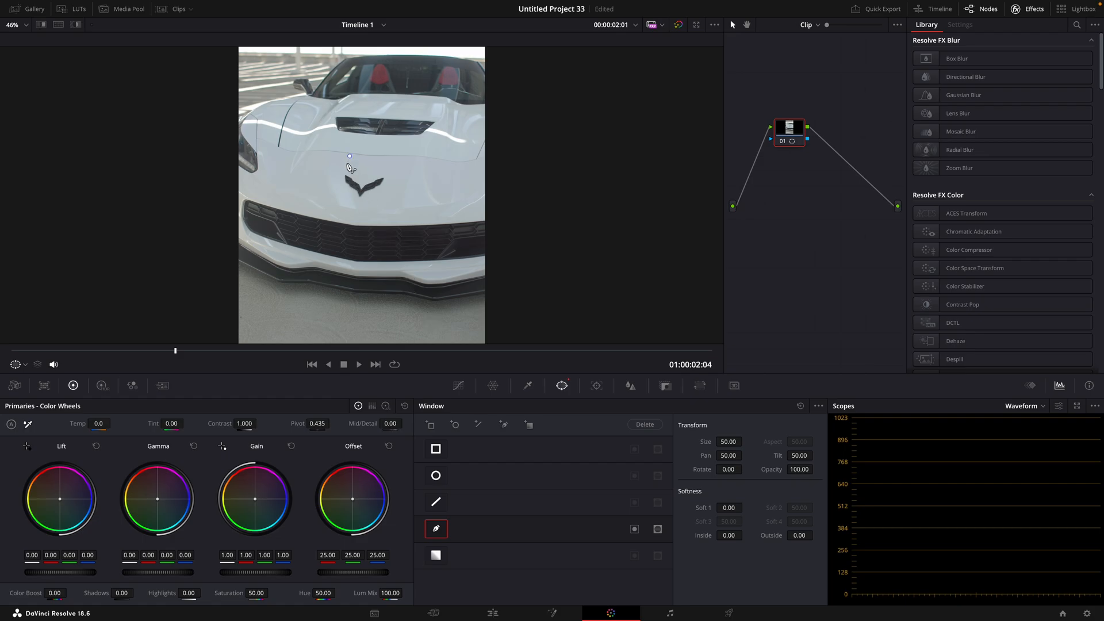
{"action": "left_click_drag", "start_coordinate": [350, 156], "coordinate": [382, 172]}
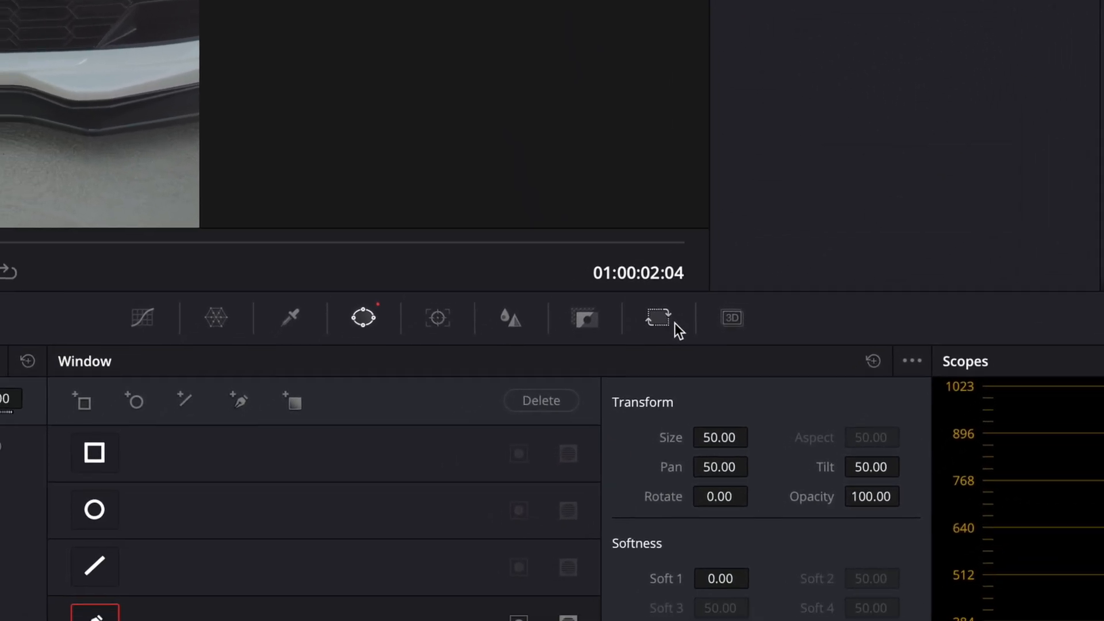
{"action": "left_click", "coordinate": [654, 317]}
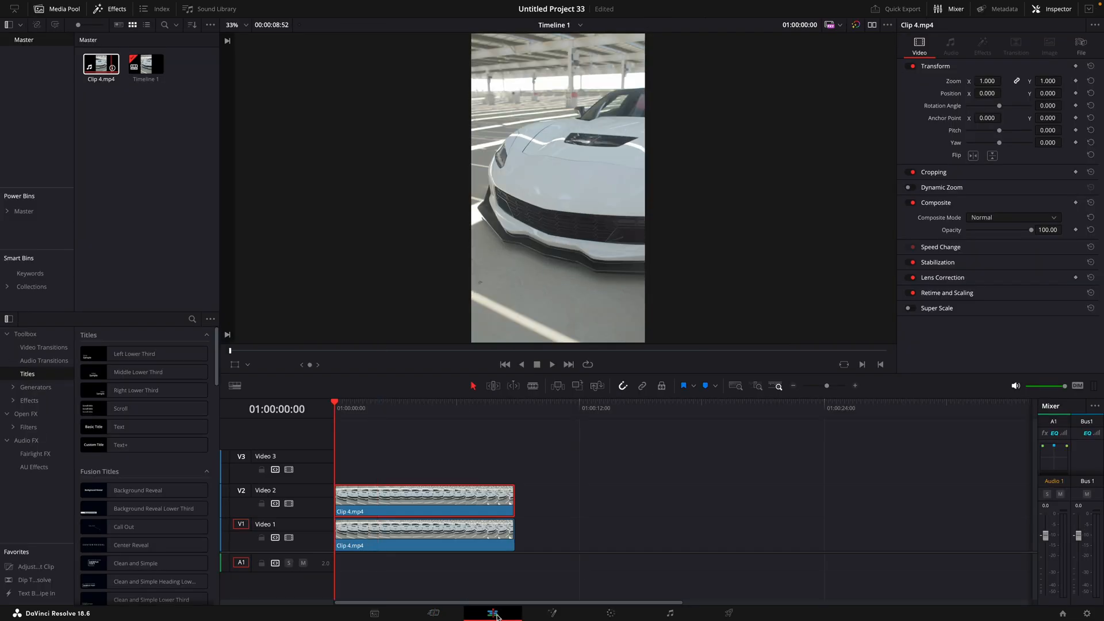
{"action": "left_click", "coordinate": [396, 402]}
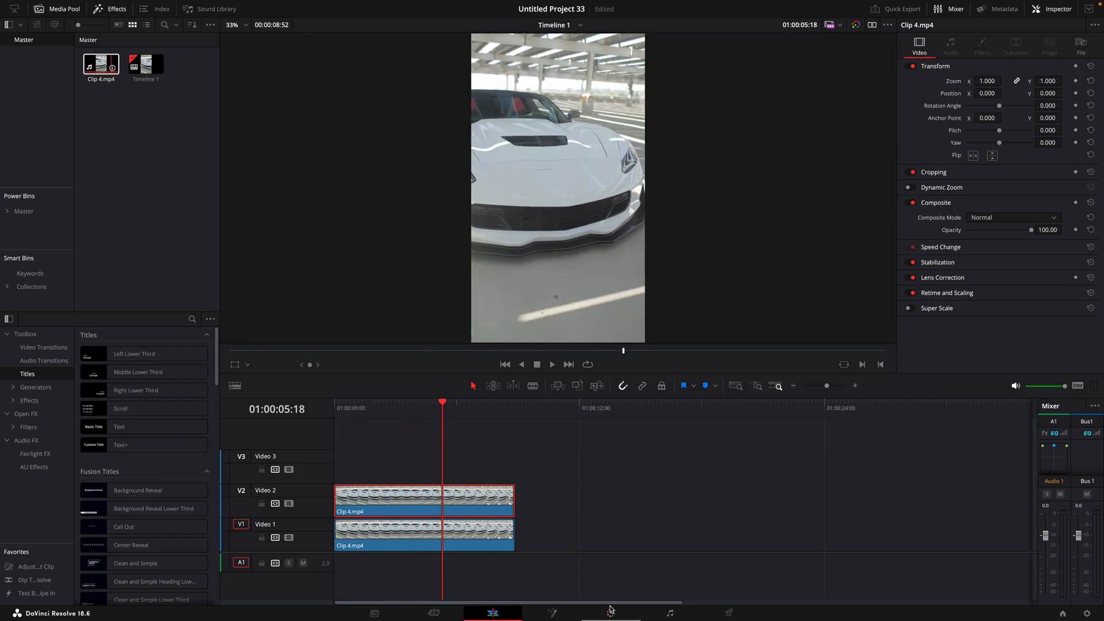
{"action": "left_click", "coordinate": [614, 610]}
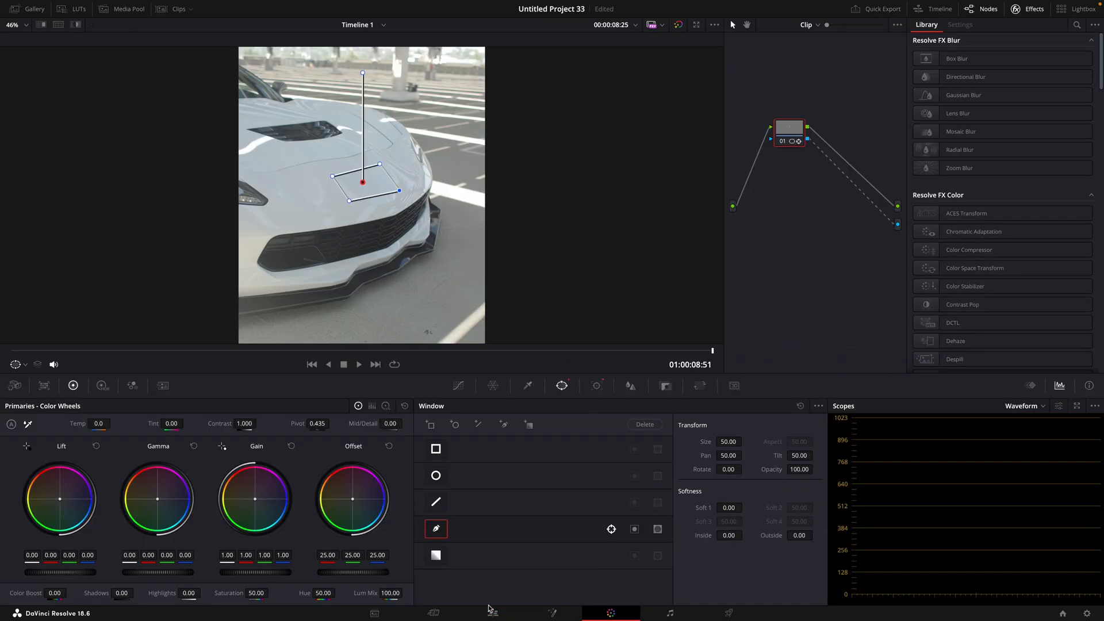
{"action": "left_click", "coordinate": [492, 613]}
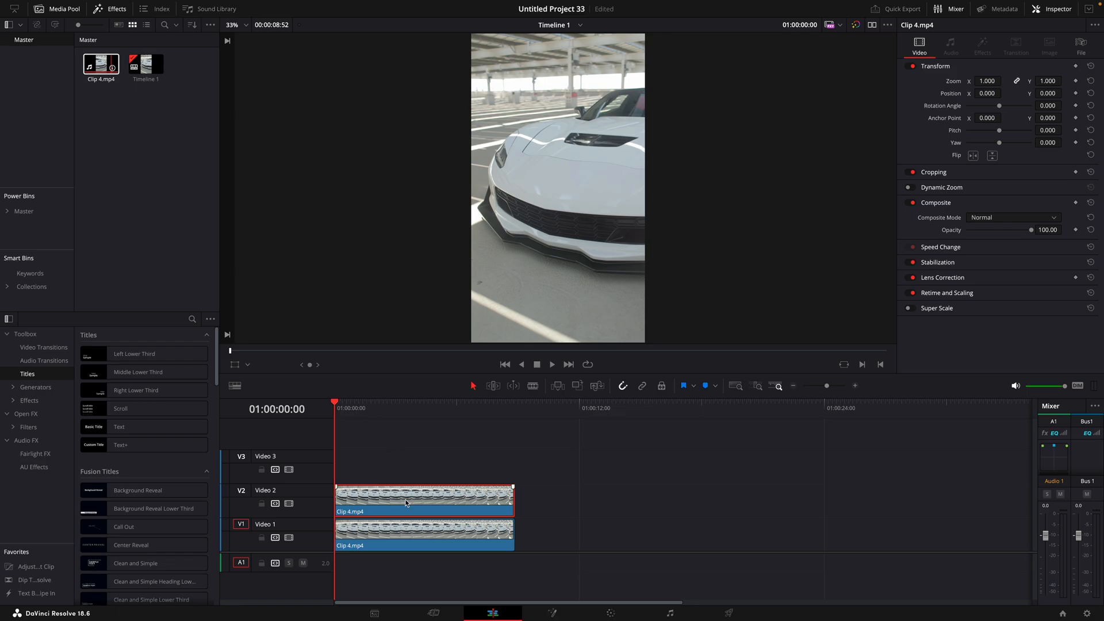
- Make the Video 1 clip Compound Clip 1 and the masked Video 2 clip Compound Clip 2
{"action": "left_click", "coordinate": [415, 541]}
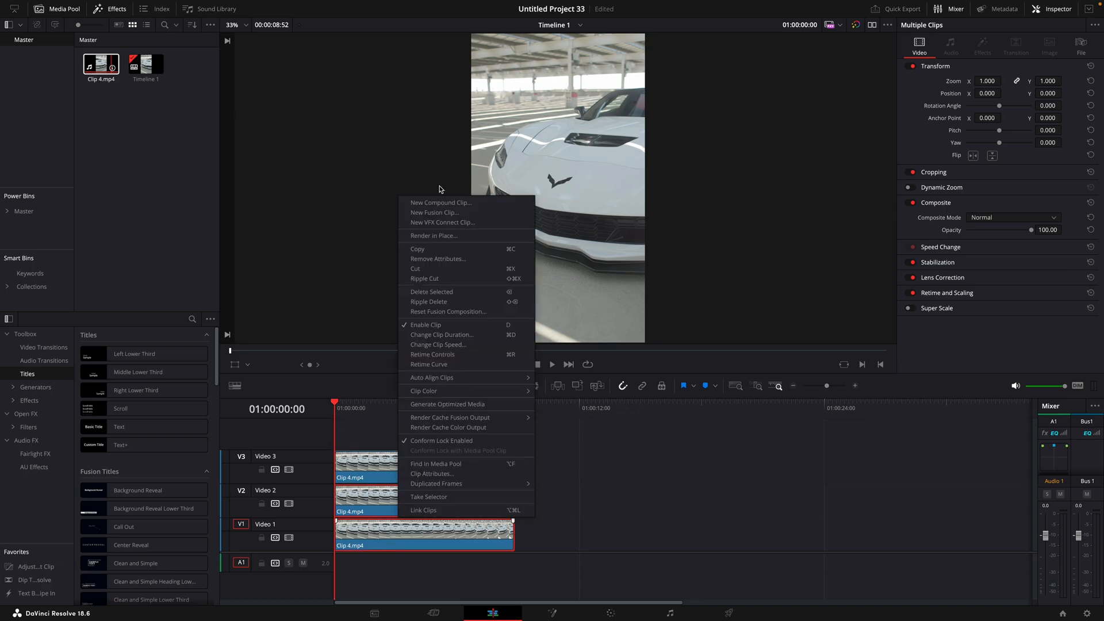
{"action": "left_click", "coordinate": [441, 202]}
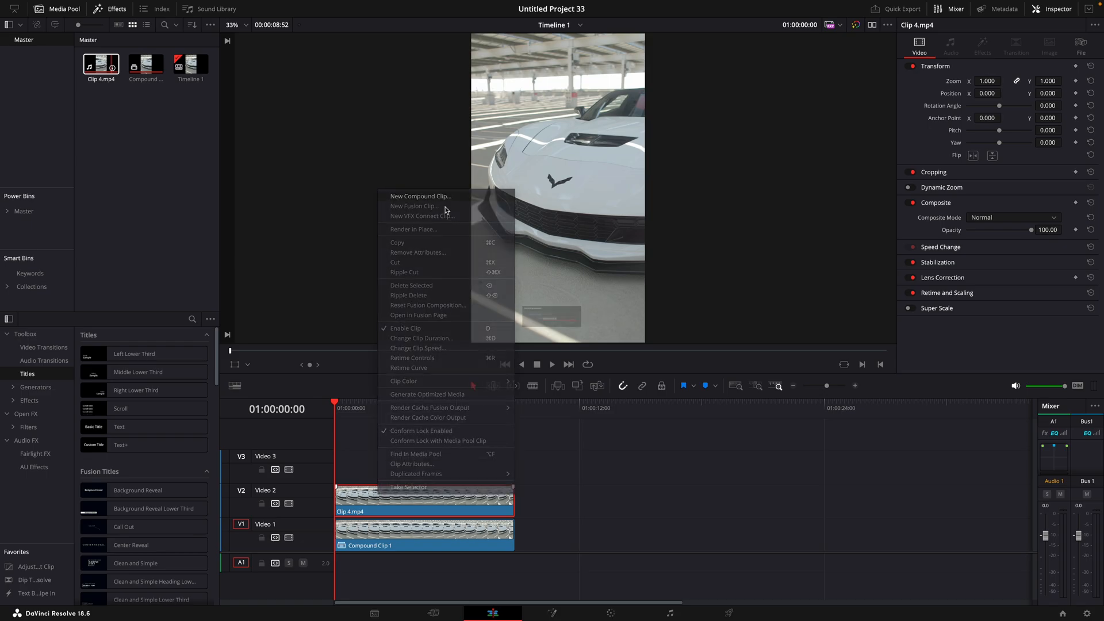
{"action": "left_click", "coordinate": [420, 195]}
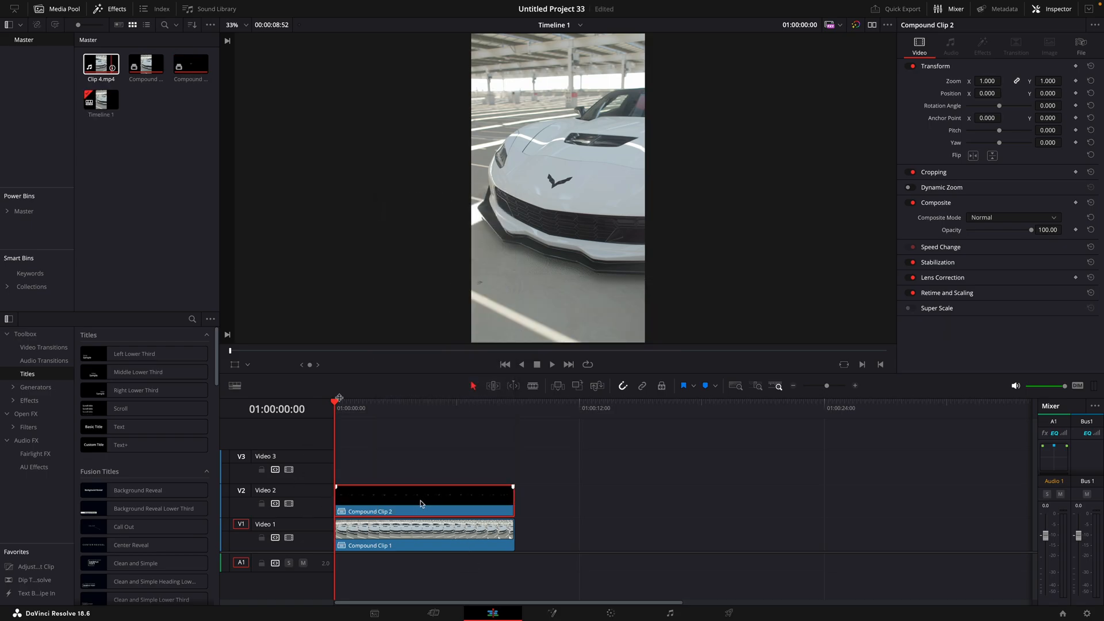
- In the logo clip's Fusion composition, insert DVE and Transform nodes between MediaIn1 and MediaOut1
{"action": "left_click", "coordinate": [611, 613]}
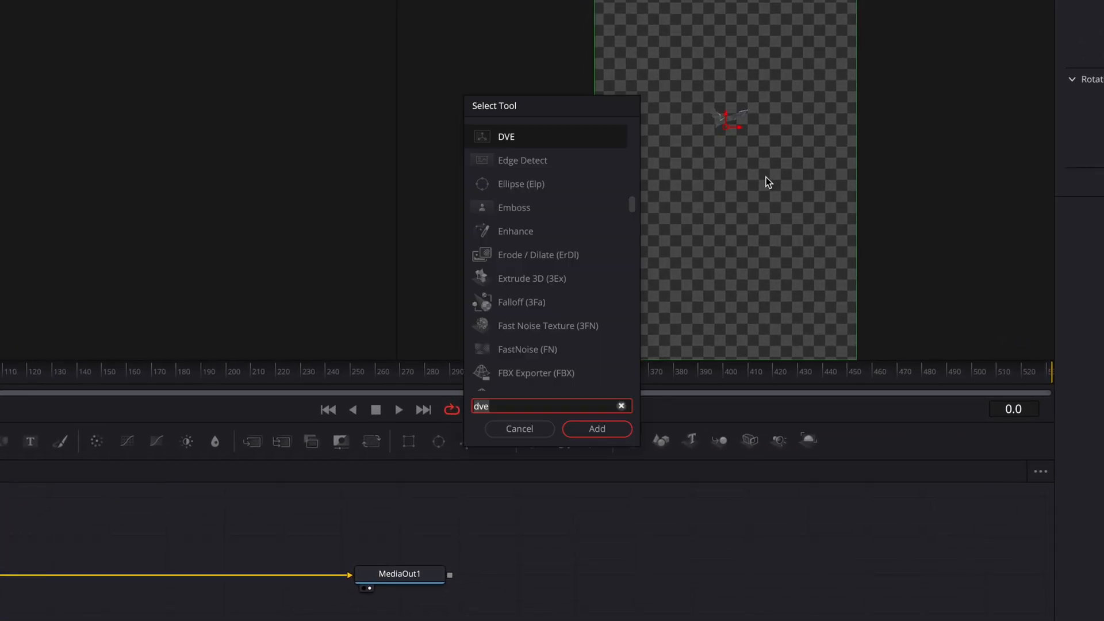
{"action": "left_click", "coordinate": [597, 427]}
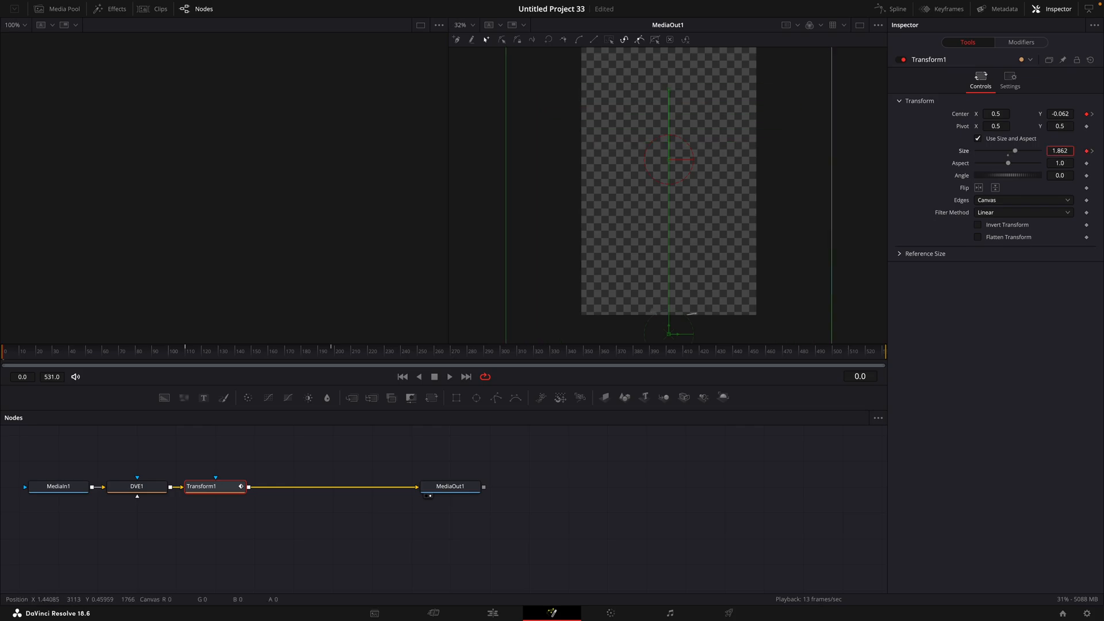
- Keyframe DVE1 Rotation Y from frame 110 up to 1080, with Transform1 returning to Center 0.5/0.5, Size 1.0
{"action": "left_click", "coordinate": [137, 485]}
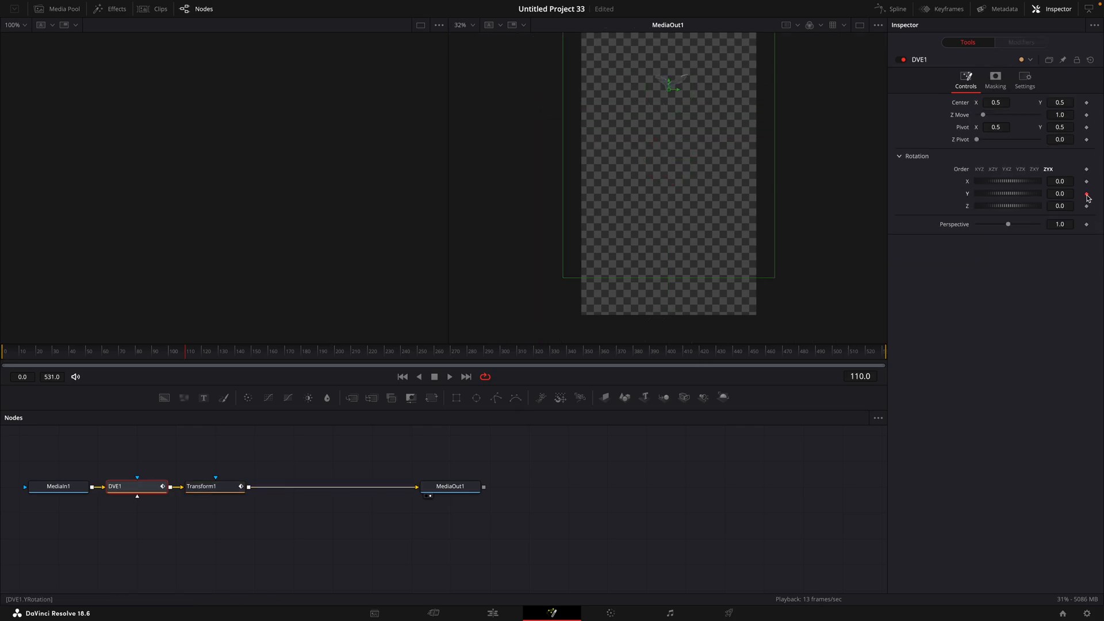
{"action": "left_click", "coordinate": [1020, 169]}
{"action": "type", "text": "700"}
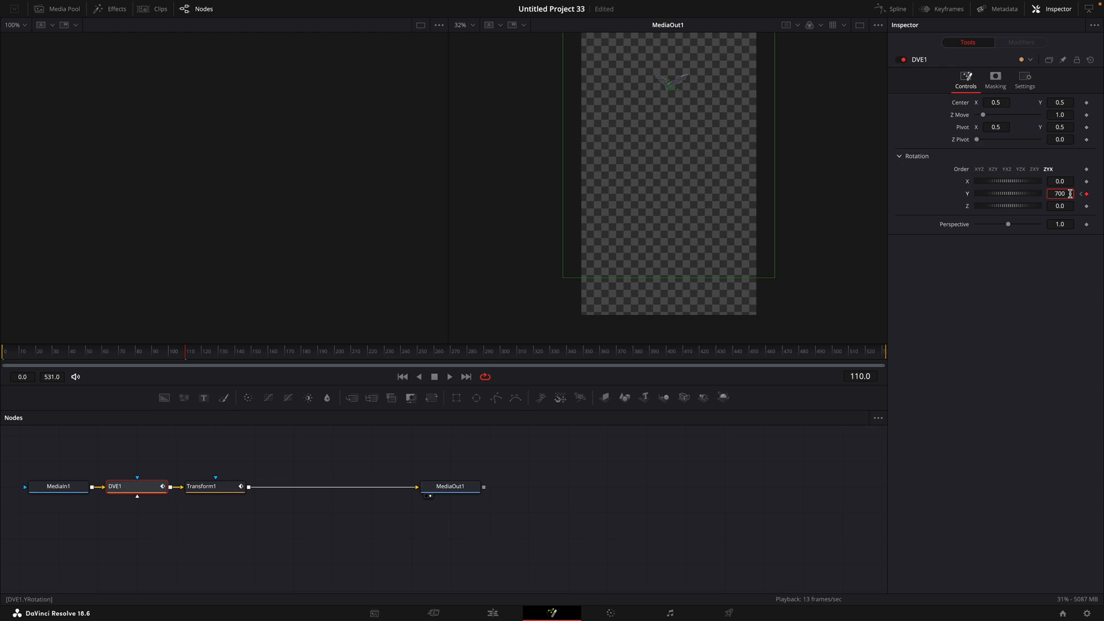
{"action": "left_click", "coordinate": [209, 487]}
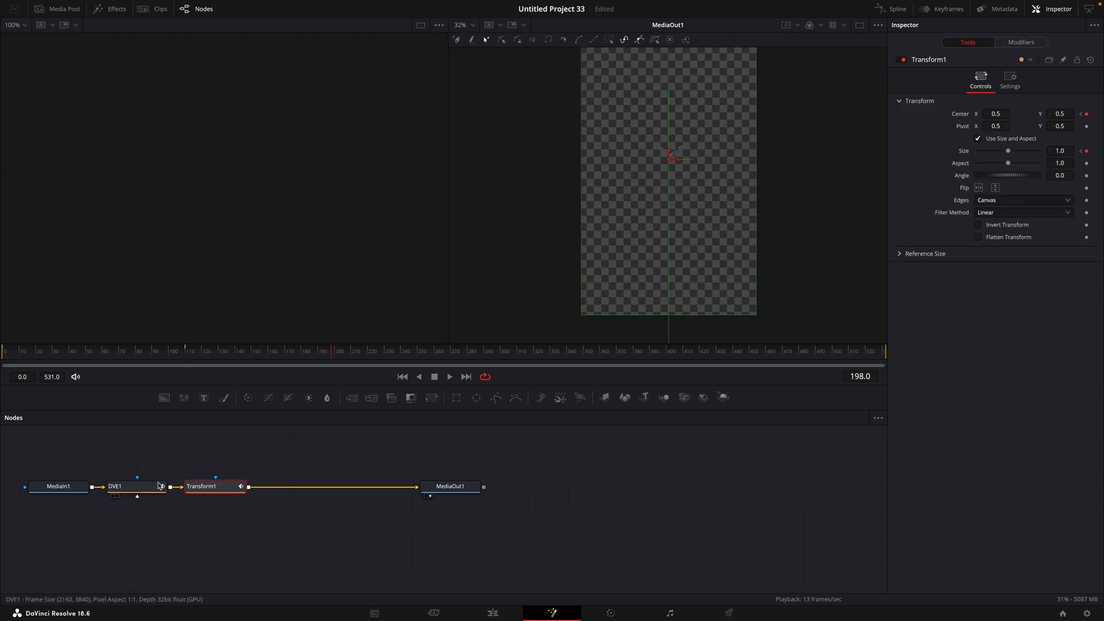
{"action": "left_click", "coordinate": [126, 486]}
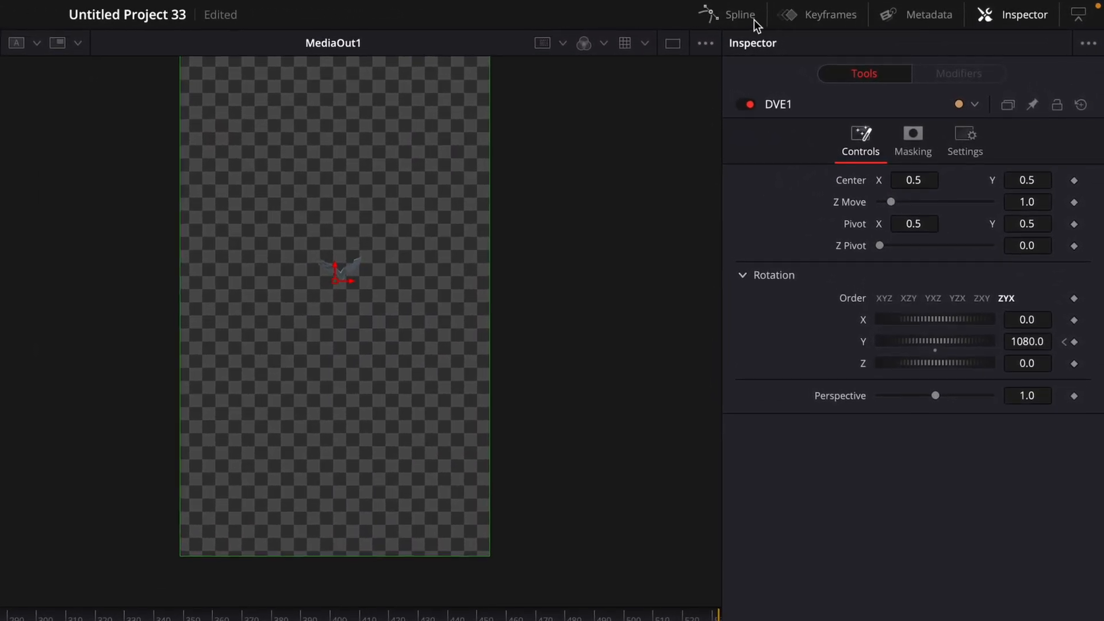
- Smooth the Y Rotation keyframes in the Spline panel and enable Motion Blur on Transform1
{"action": "left_click", "coordinate": [738, 14]}
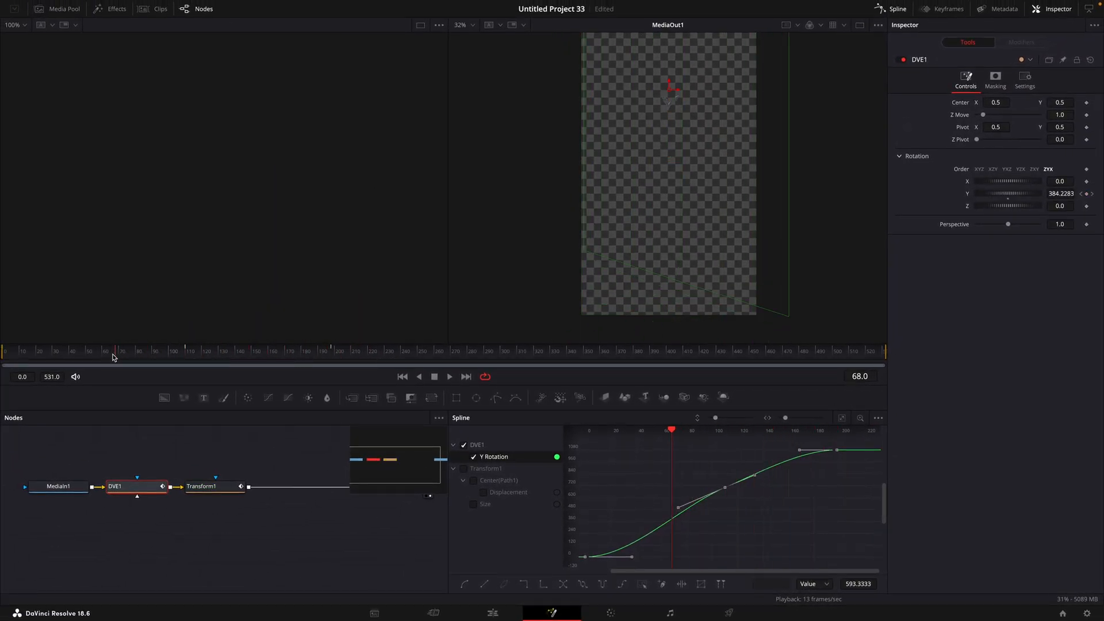
{"action": "left_click", "coordinate": [216, 485]}
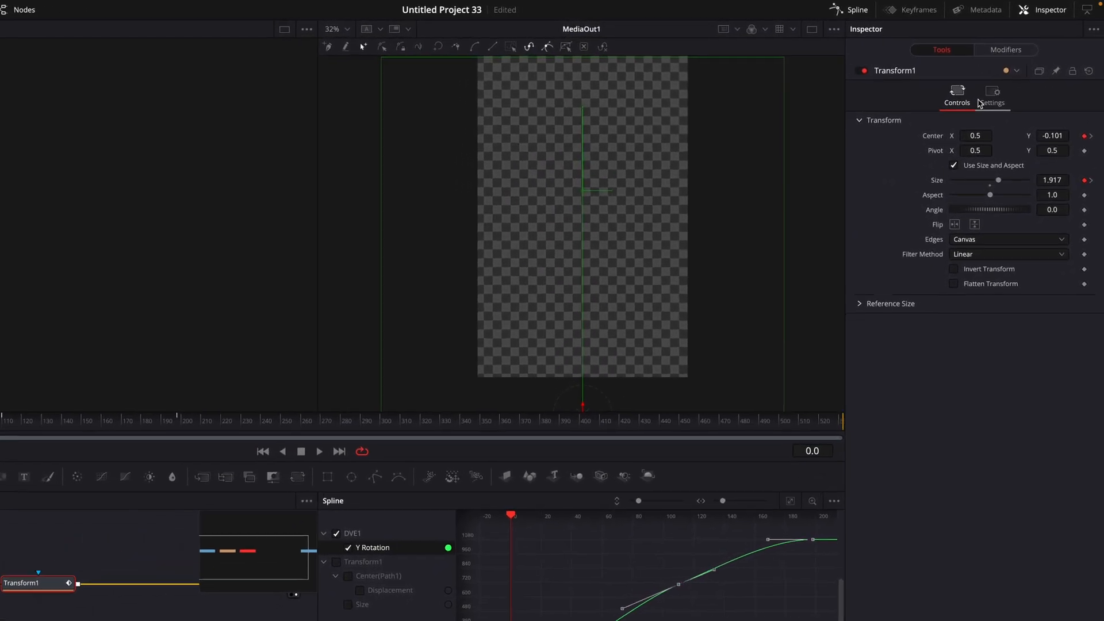
{"action": "left_click", "coordinate": [992, 94]}
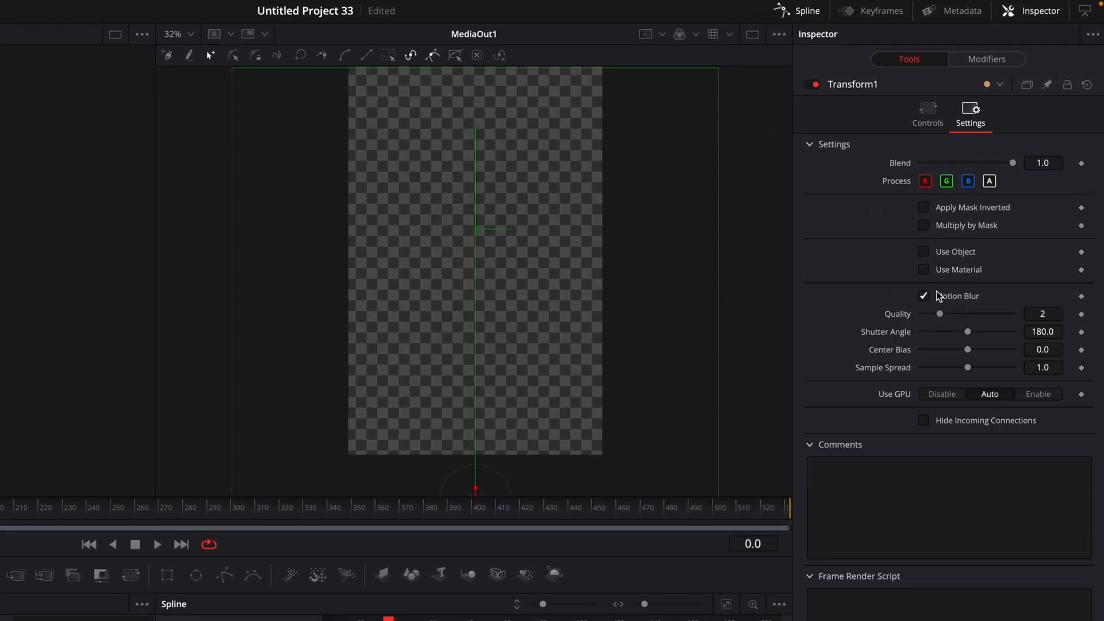